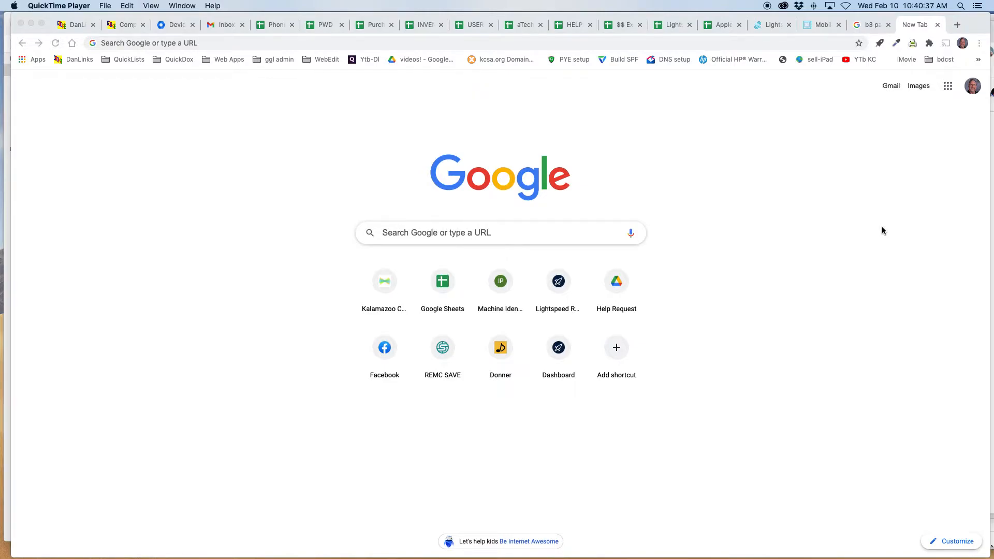
pyautogui.moveTo(880, 227)
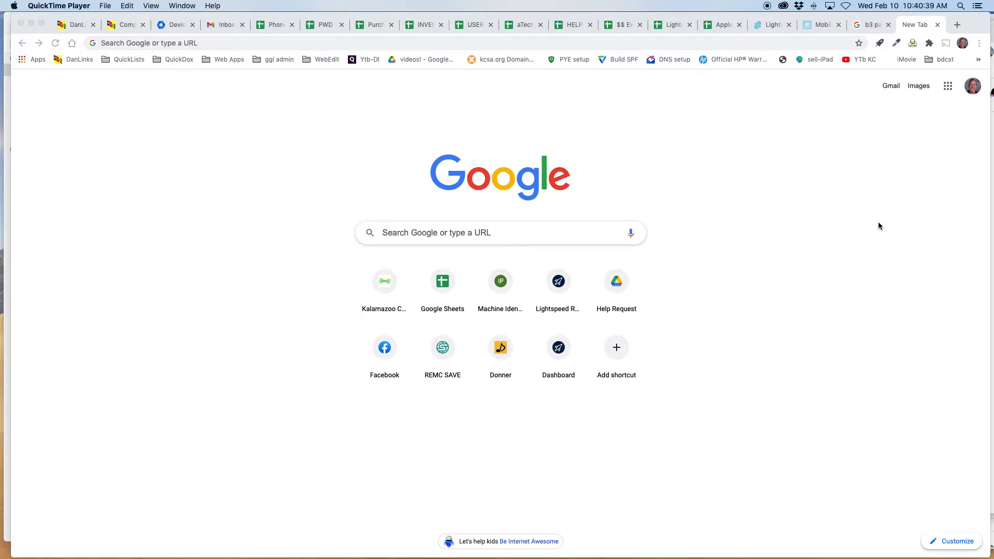
pyautogui.moveTo(807, 226)
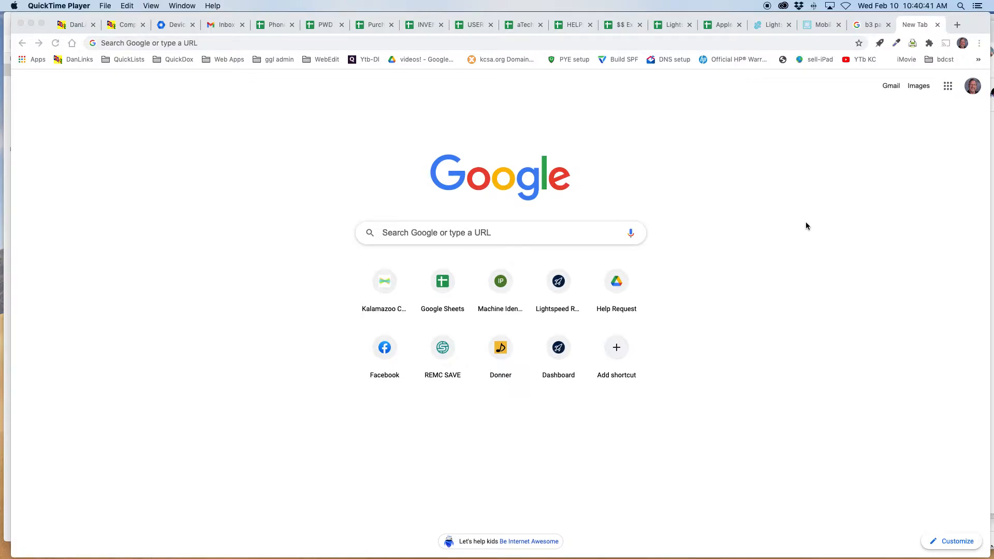
pyautogui.moveTo(768, 234)
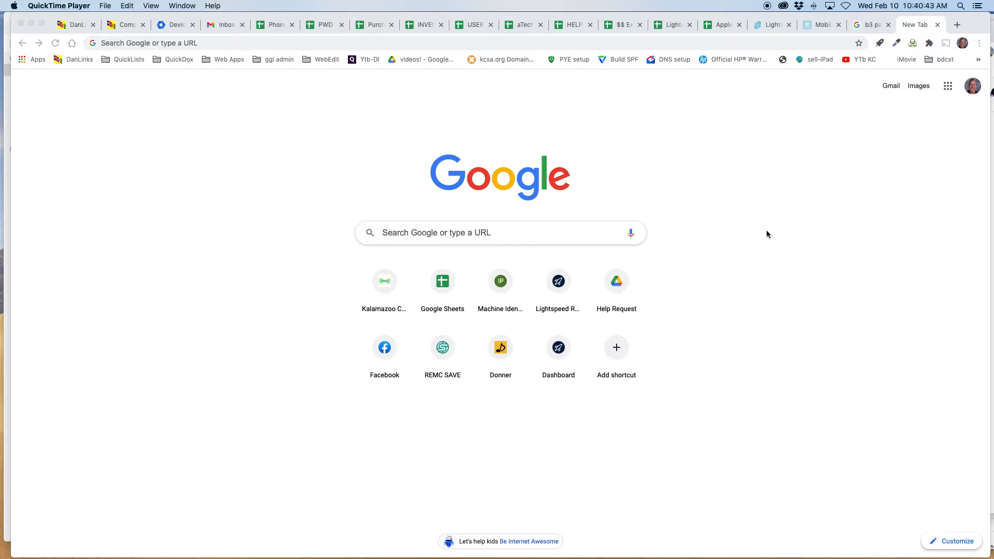
pyautogui.moveTo(919, 139)
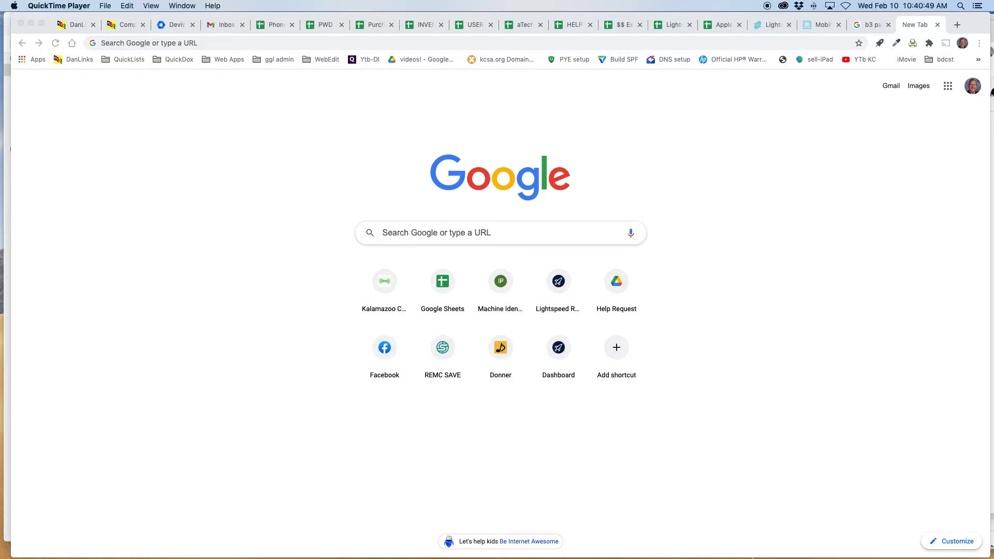
pyautogui.moveTo(419, 549)
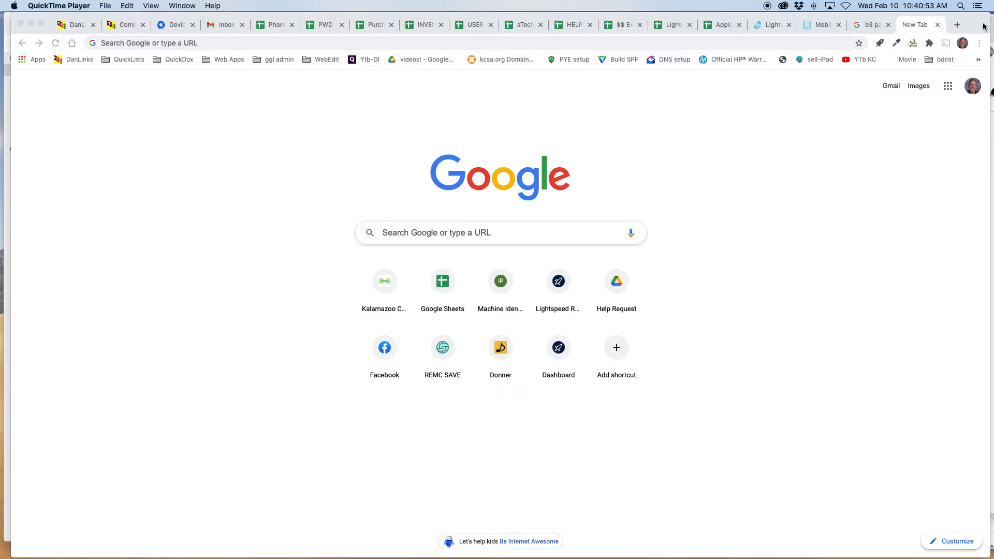
pyautogui.moveTo(943, 63)
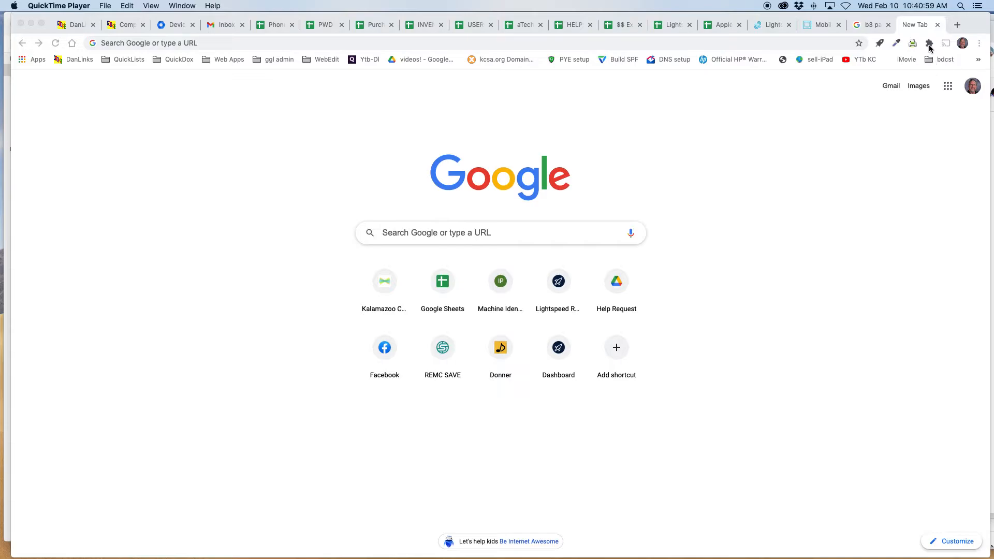
# Pin Screencastify - Screen Video Recorder from the extensions list, then close the list.
pyautogui.click(929, 43)
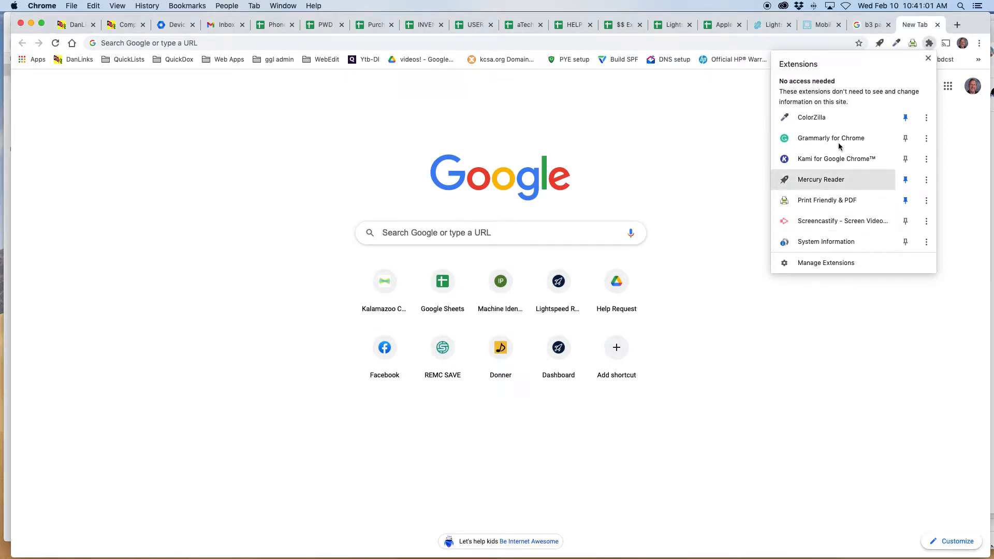
pyautogui.moveTo(843, 220)
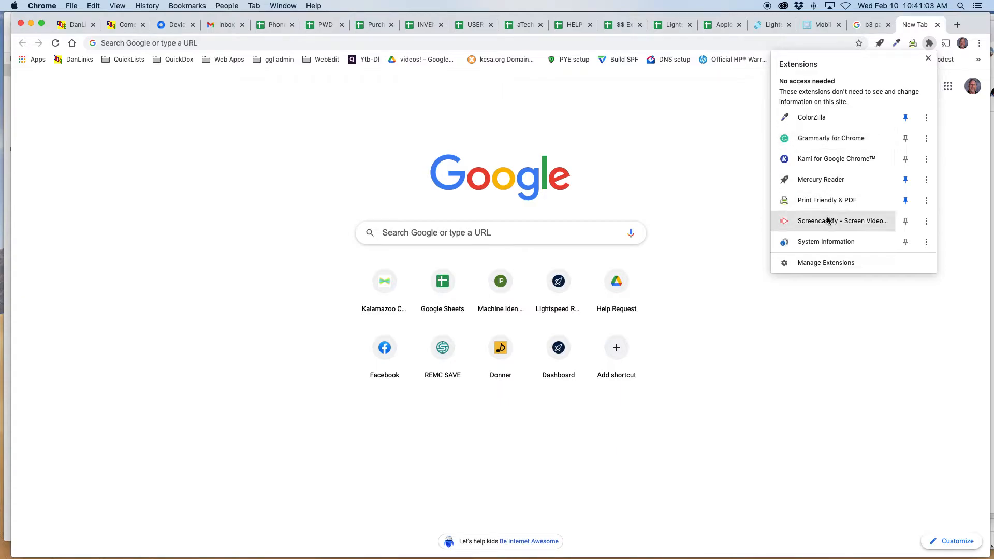
pyautogui.moveTo(843, 220)
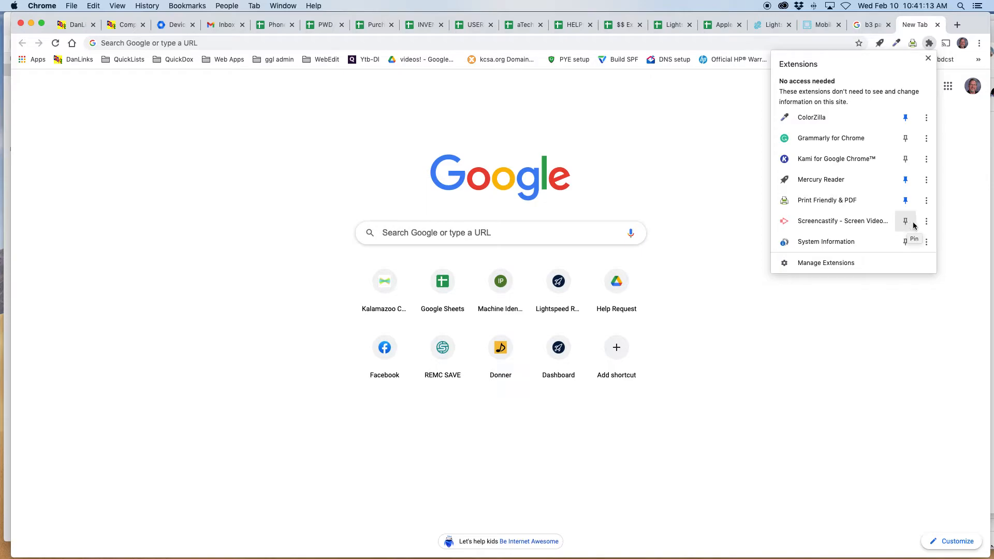
pyautogui.click(905, 220)
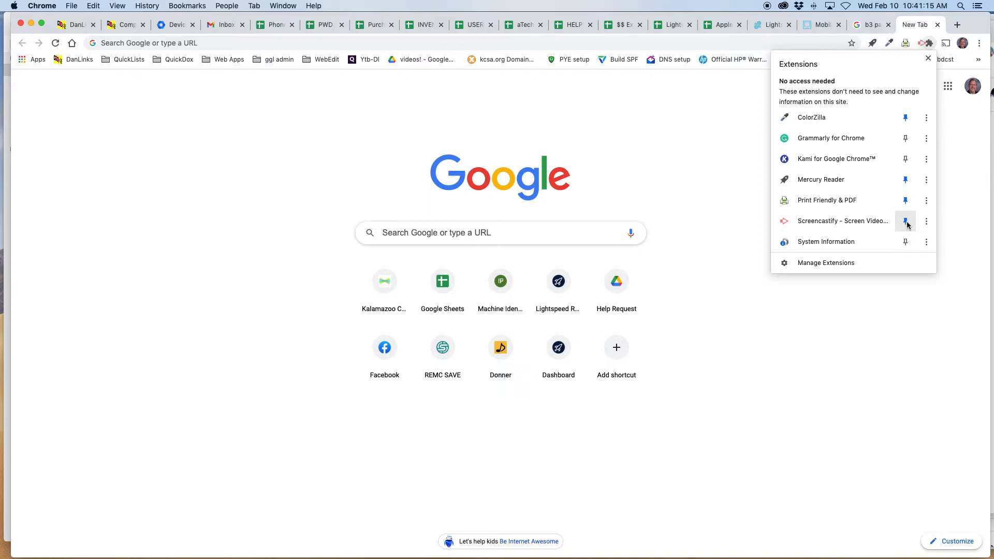
pyautogui.click(906, 221)
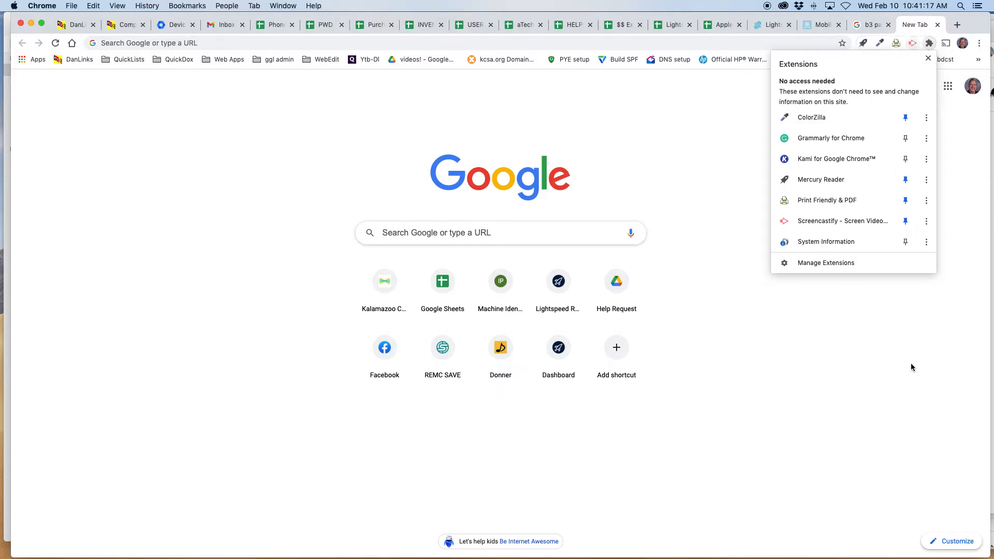
pyautogui.click(928, 43)
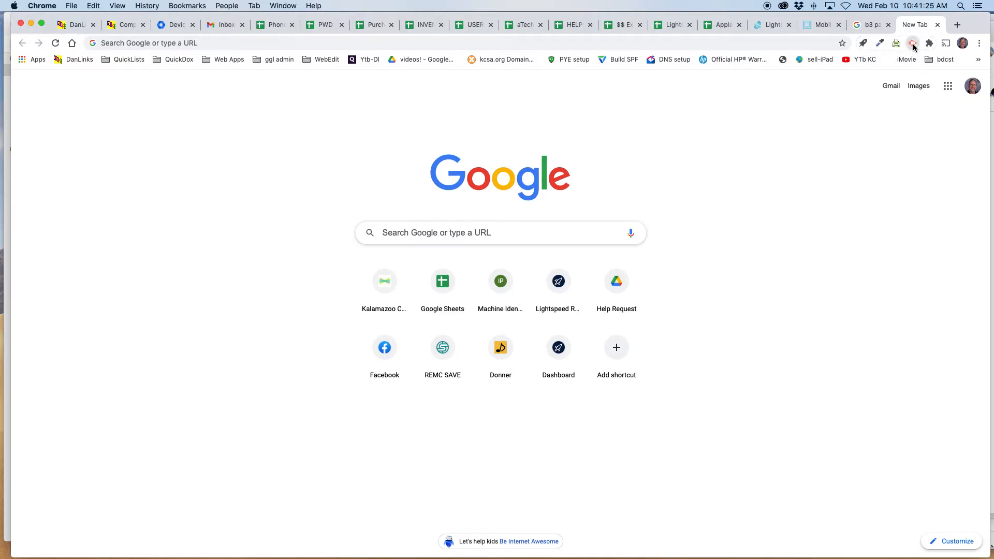
# Open the pinned Screencastify recorder and choose Desktop capture with microphone on.
pyautogui.click(912, 43)
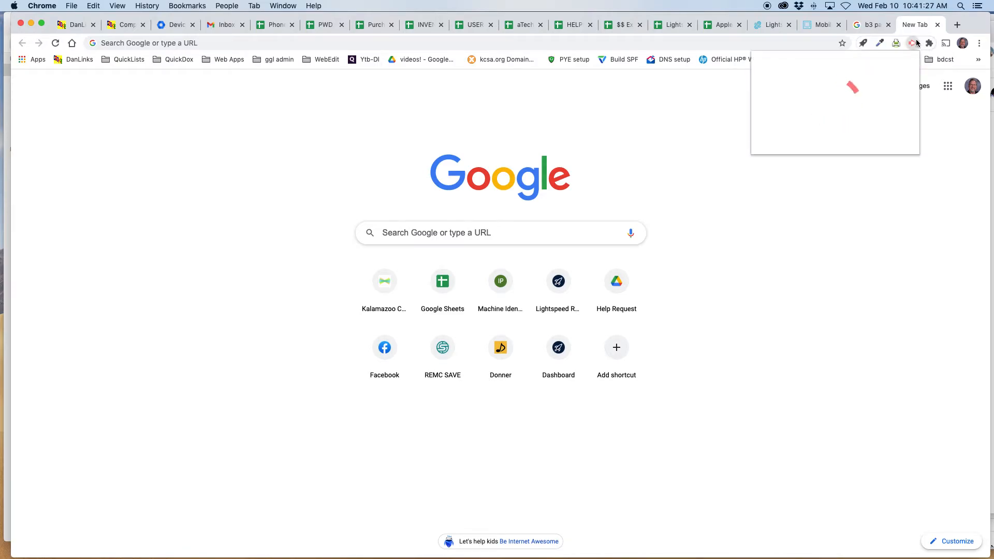
pyautogui.click(913, 43)
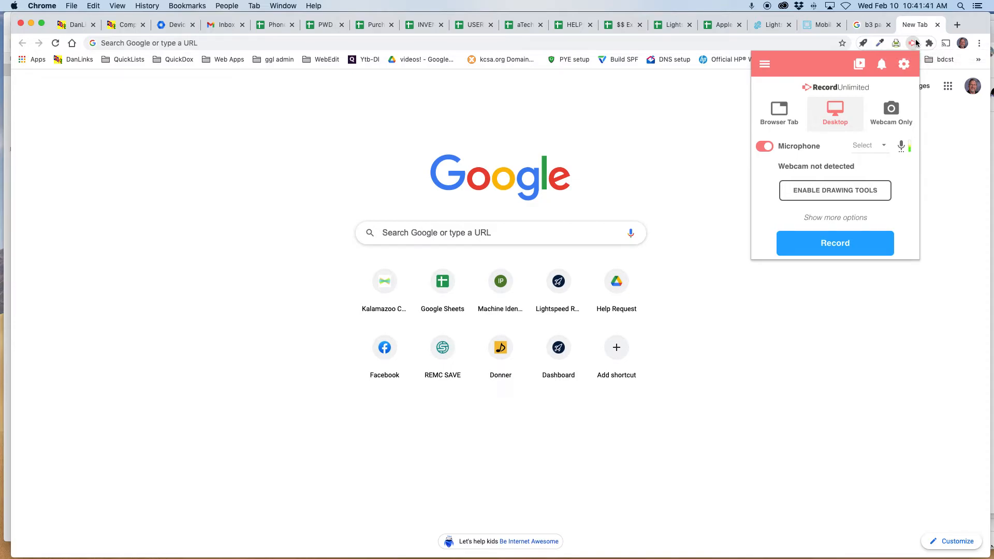
pyautogui.moveTo(900, 113)
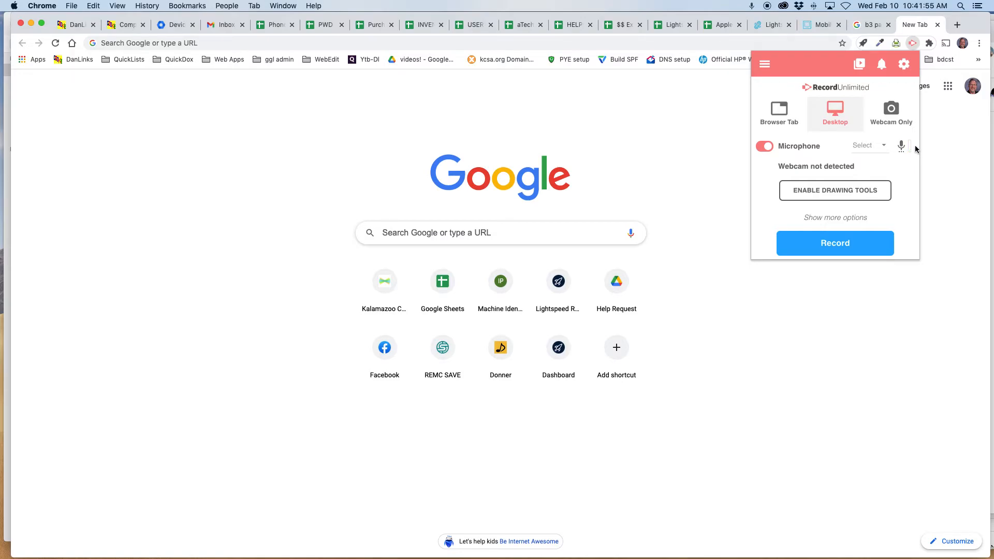
pyautogui.moveTo(913, 169)
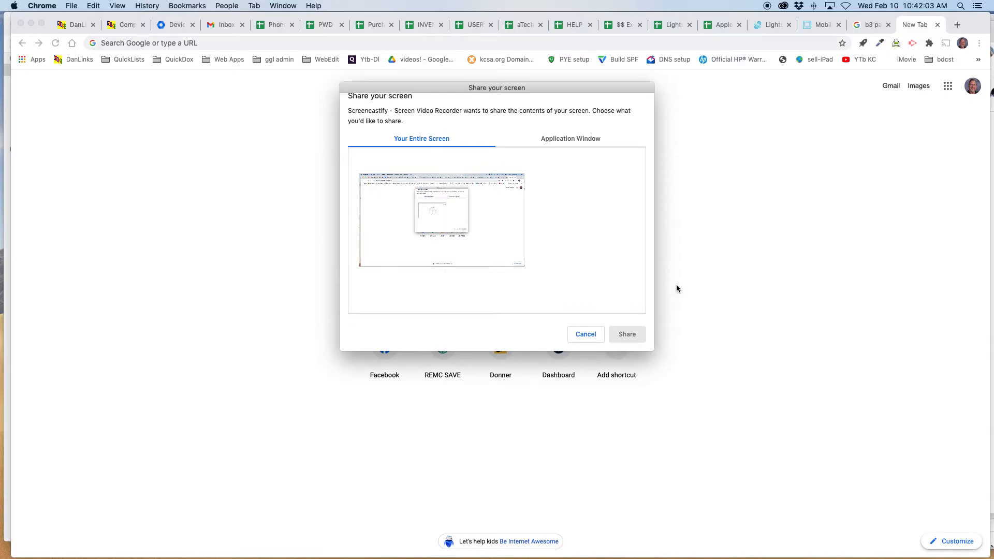
# Share the entire screen, record a few seconds, then stop it from the Screencastify icon.
pyautogui.click(626, 334)
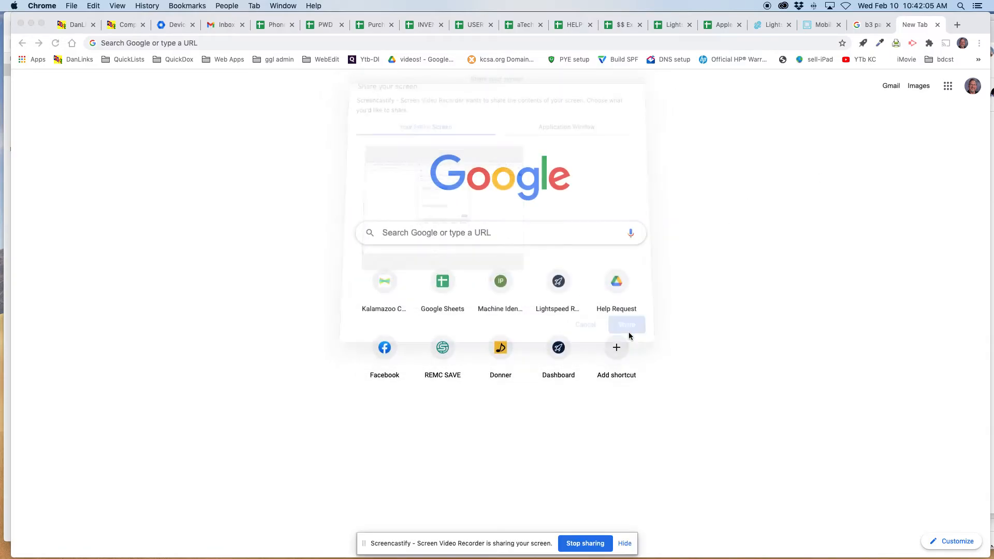
pyautogui.click(626, 325)
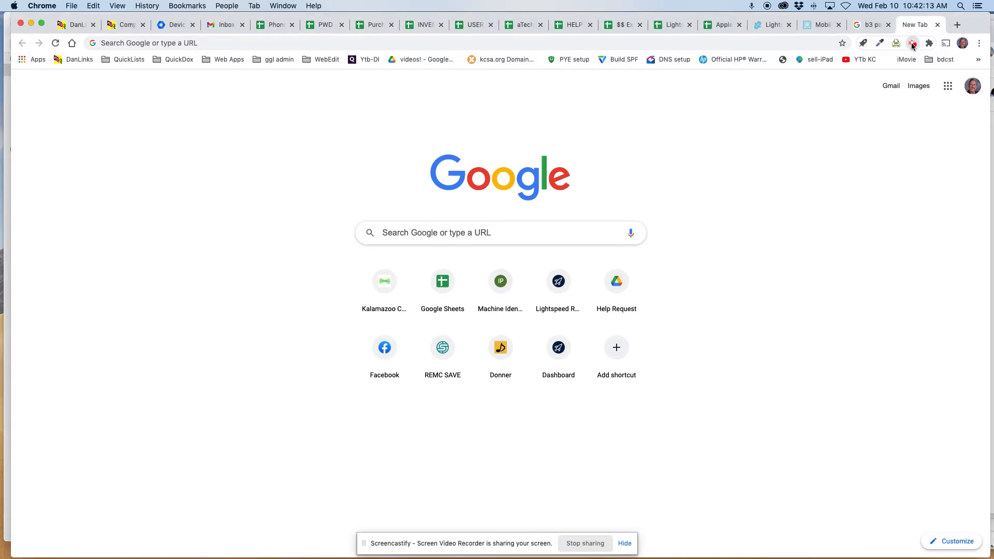
pyautogui.click(912, 43)
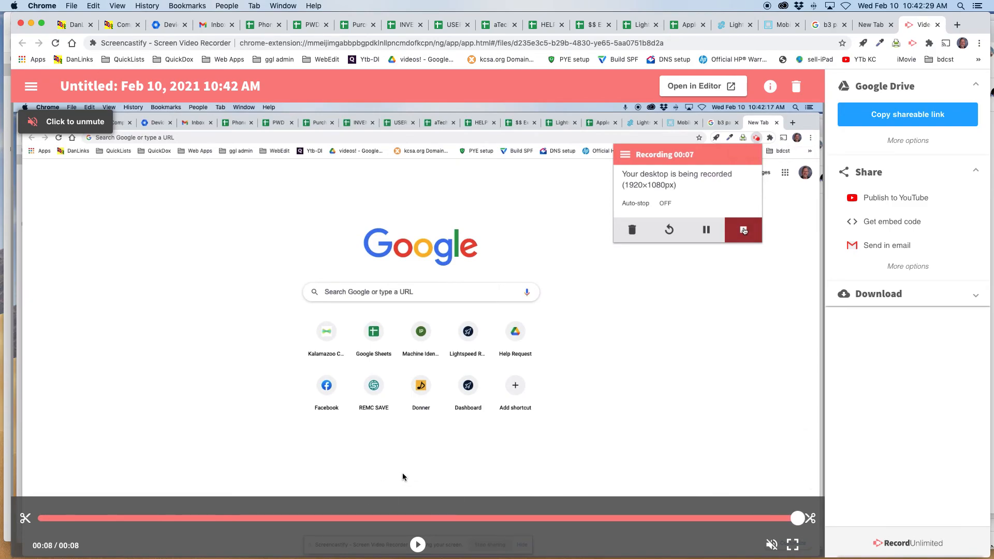
pyautogui.moveTo(861, 409)
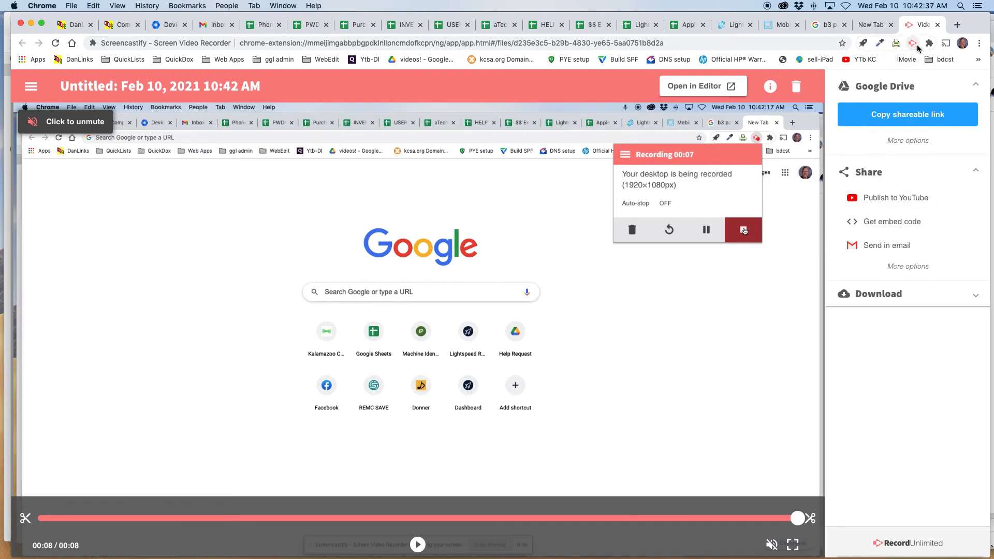
# Play back the 8-second Feb 10, 2021 recording with sound on.
pyautogui.click(929, 43)
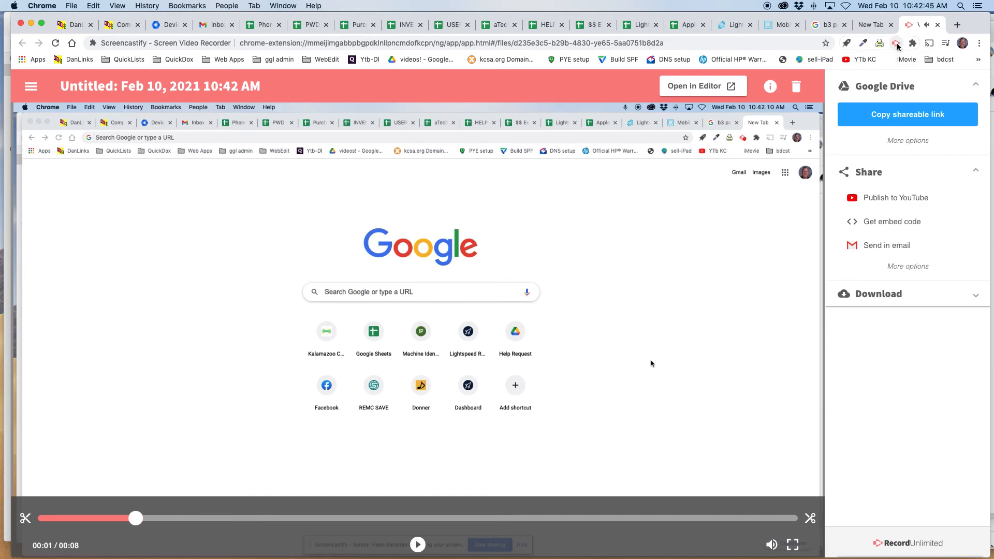
pyautogui.moveTo(692, 246)
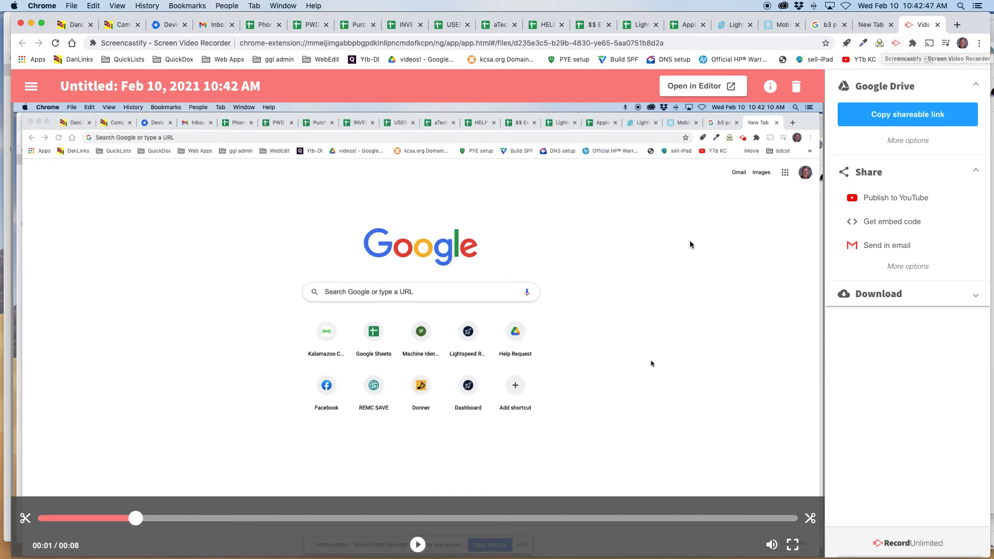